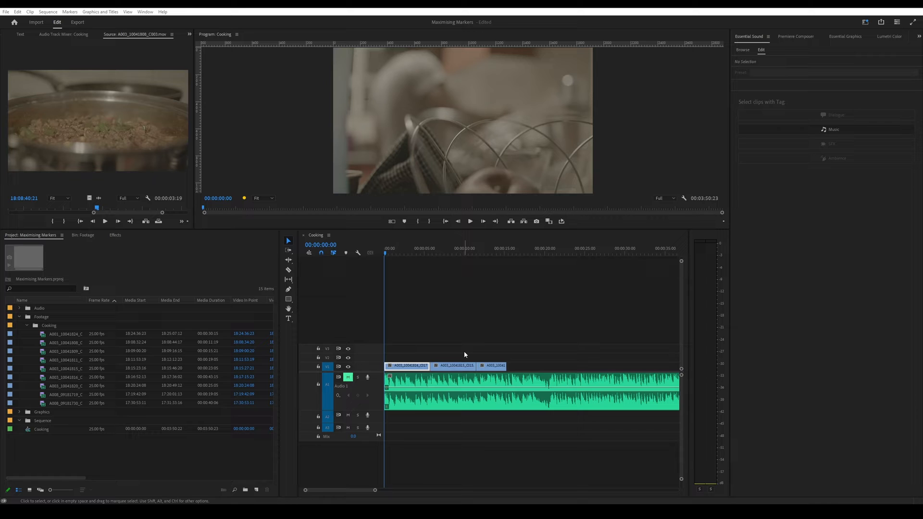
{"action": "mouse_move", "coordinate": [407, 277]}
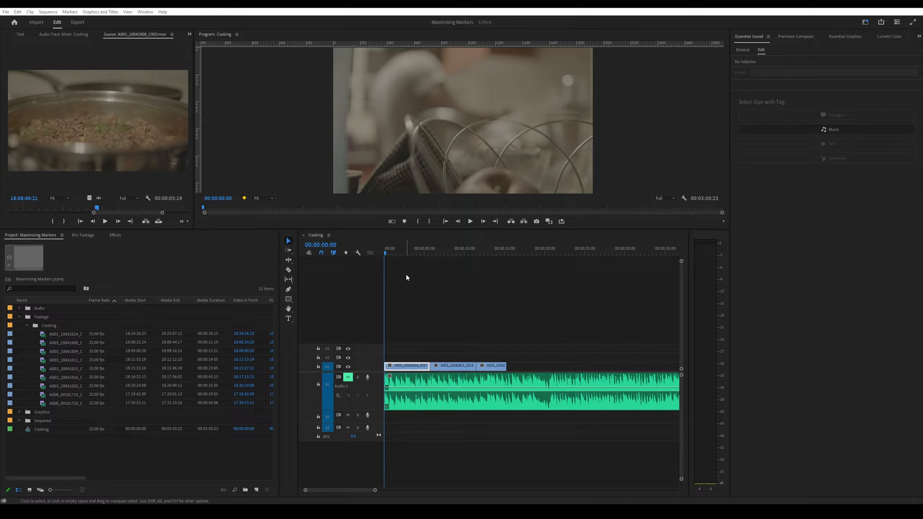
{"action": "mouse_move", "coordinate": [430, 283]}
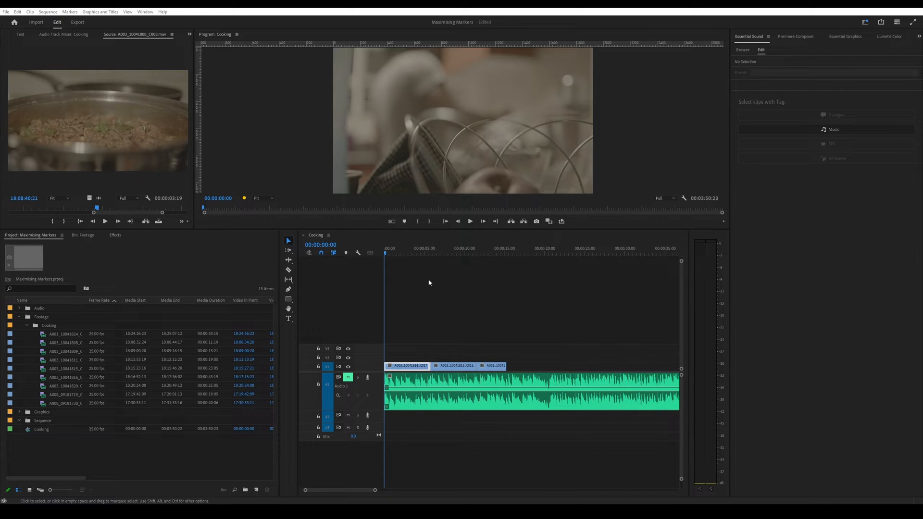
{"action": "mouse_move", "coordinate": [517, 257]}
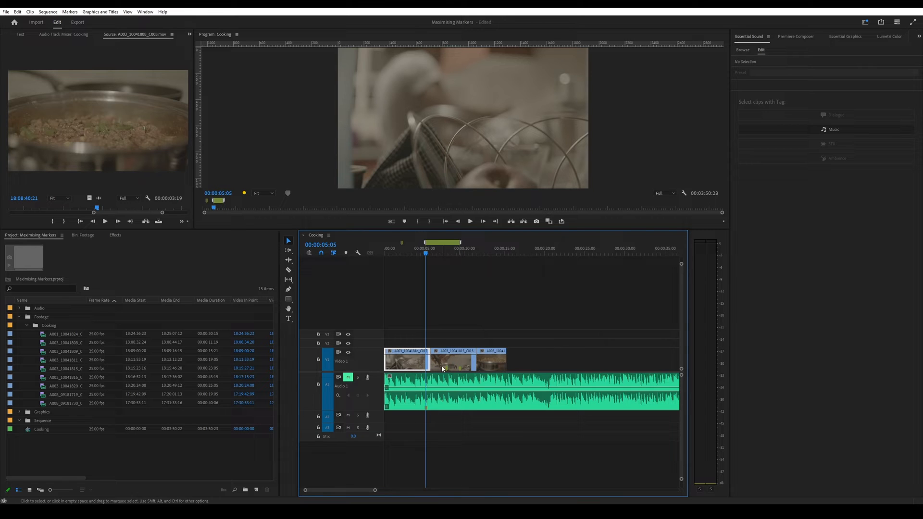
Step: Apply the Mango label colour to the middle V1 clip of the Cooking sequence
{"action": "right_click", "coordinate": [443, 369]}
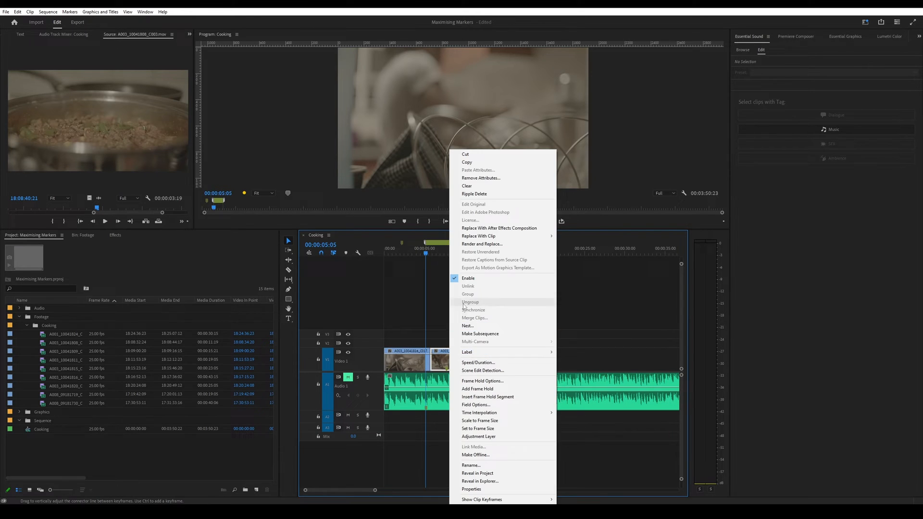
{"action": "mouse_move", "coordinate": [467, 351]}
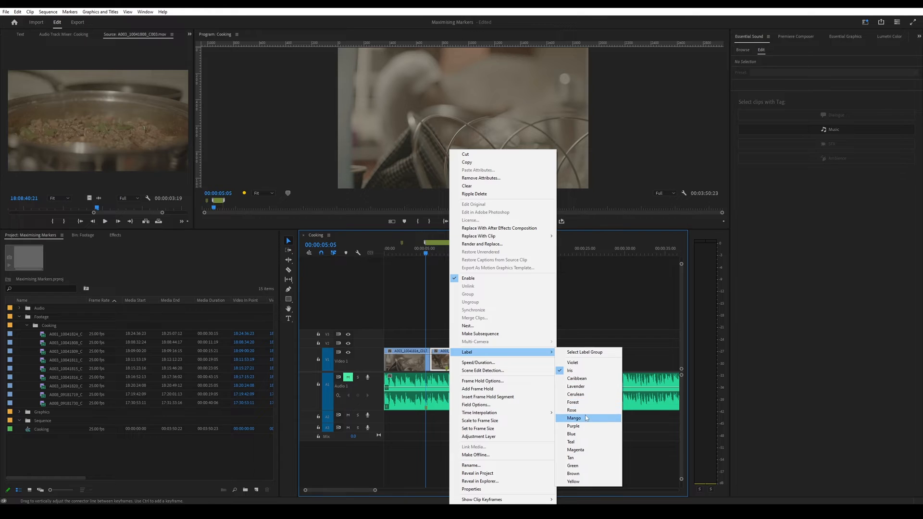
{"action": "left_click", "coordinate": [574, 418]}
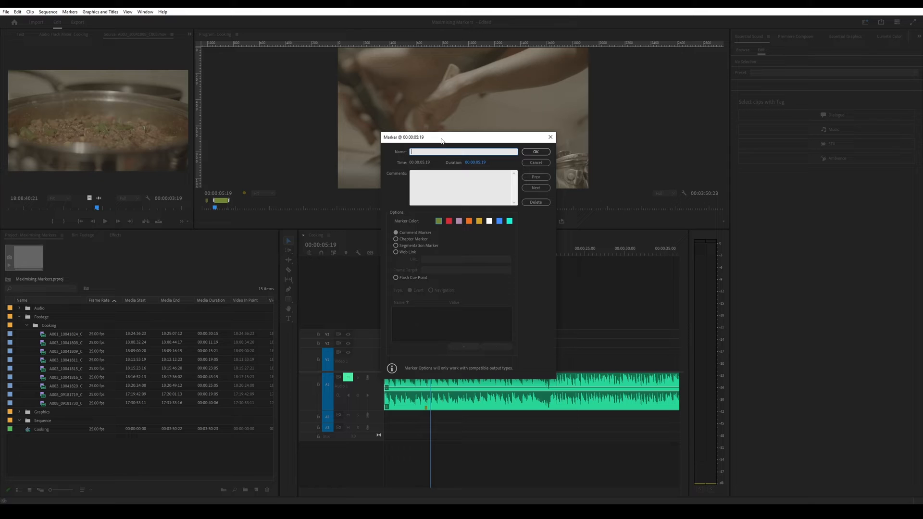
Step: Name the 00:00:05:19 marker 'Colorist', make it blue, and add comment 'Make it warm and vibrant'
{"action": "type", "text": "Colorist"}
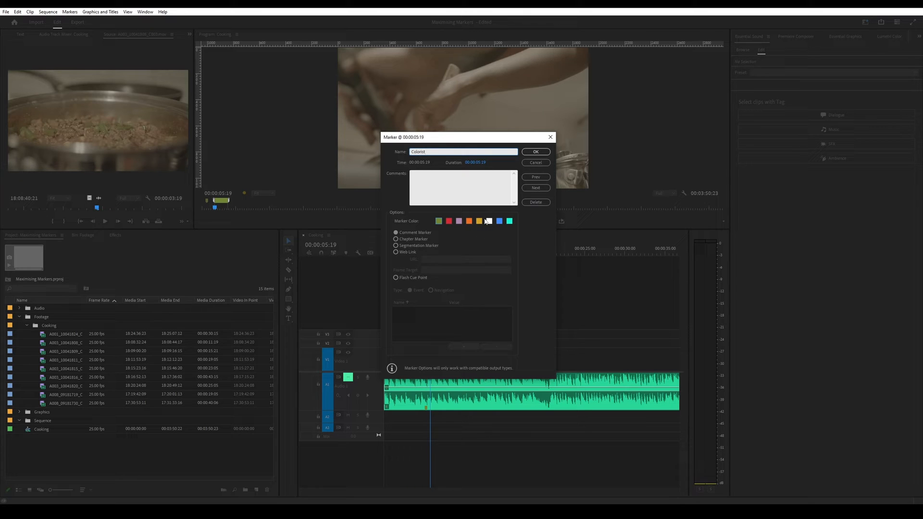
{"action": "left_click", "coordinate": [499, 220]}
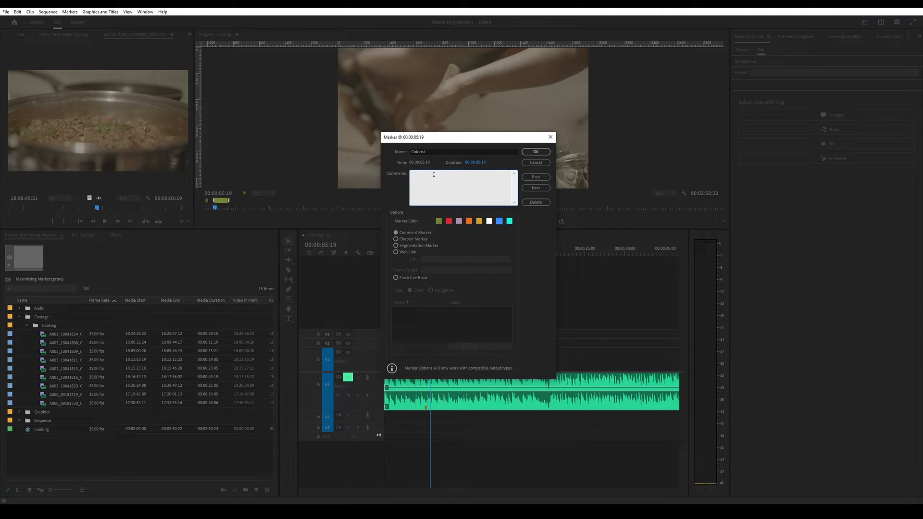
{"action": "type", "text": "Make it warm and vibrant"}
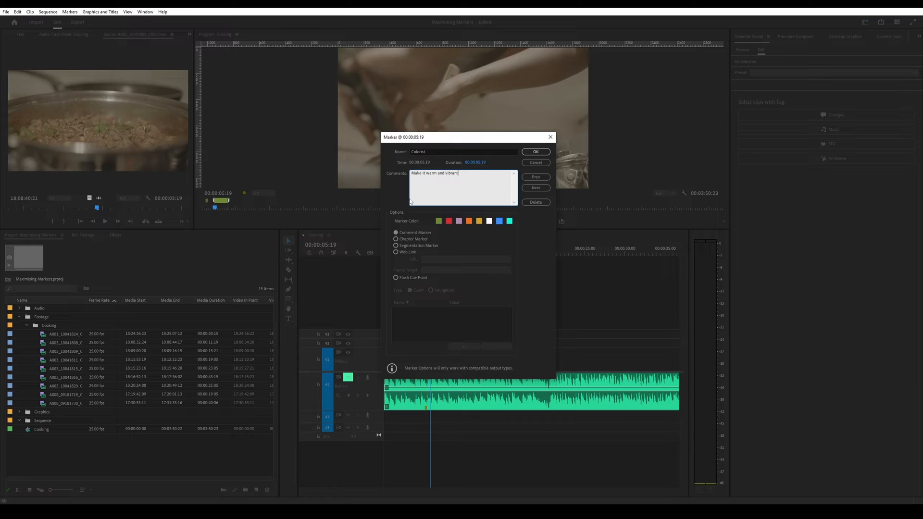
{"action": "mouse_move", "coordinate": [469, 60]}
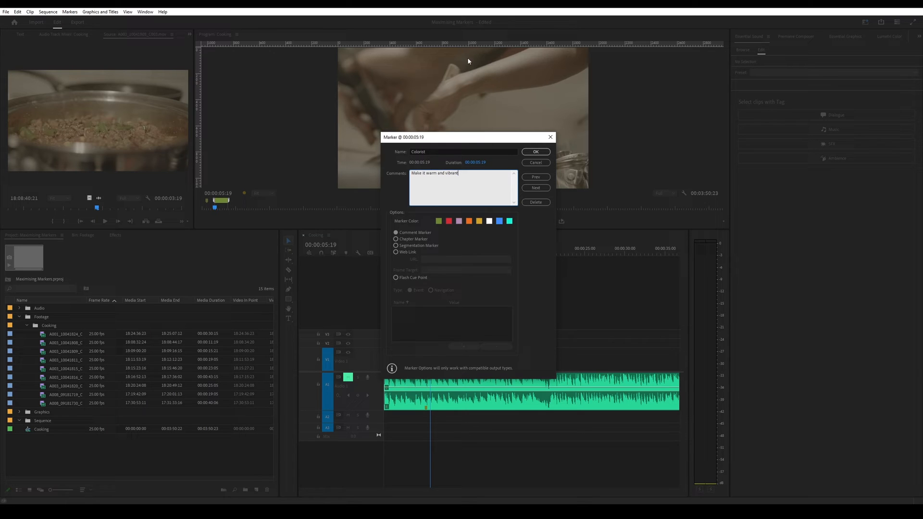
{"action": "left_click", "coordinate": [536, 152]}
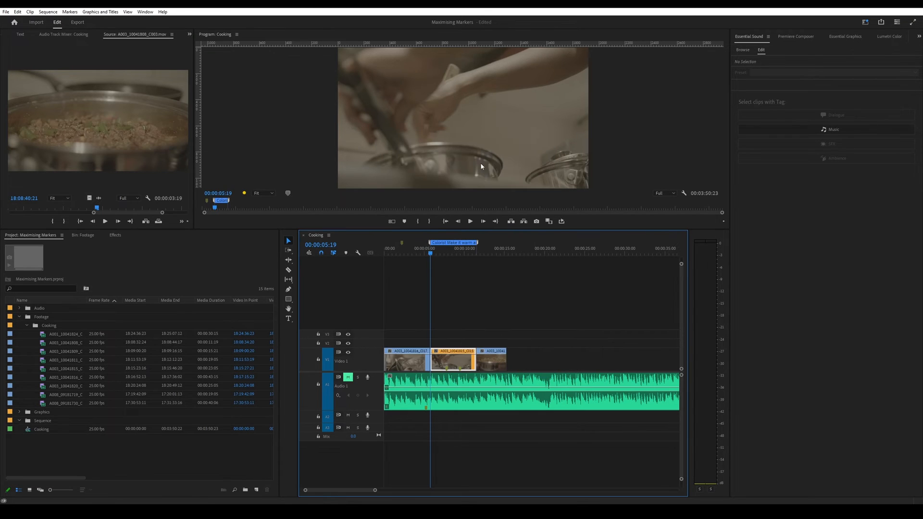
{"action": "mouse_move", "coordinate": [450, 242]}
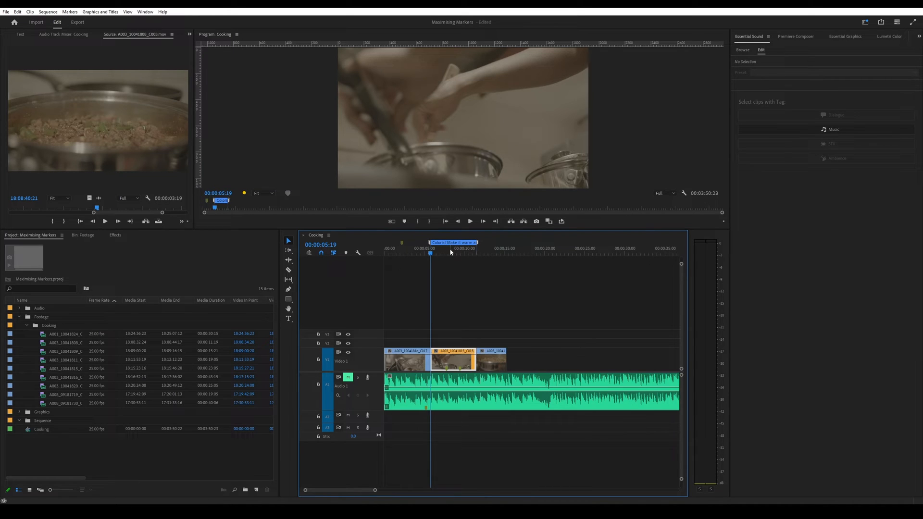
{"action": "mouse_move", "coordinate": [451, 242]}
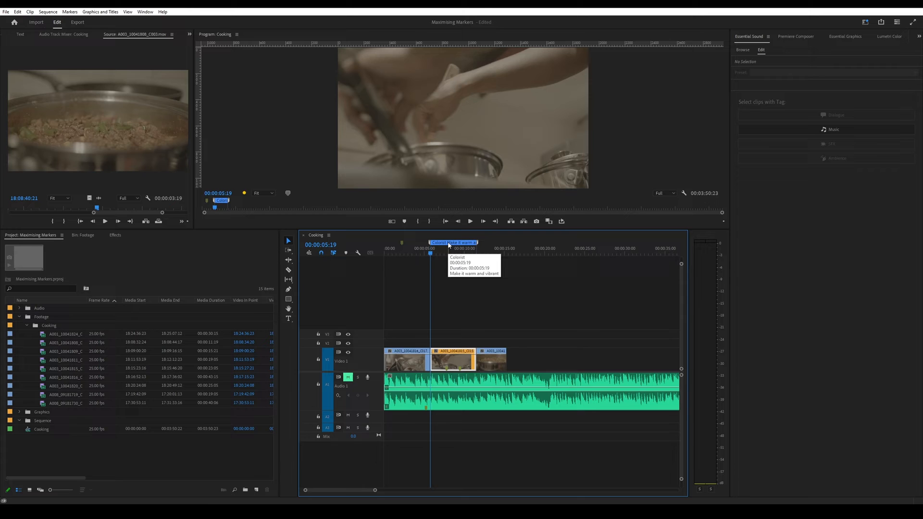
{"action": "mouse_move", "coordinate": [449, 255]}
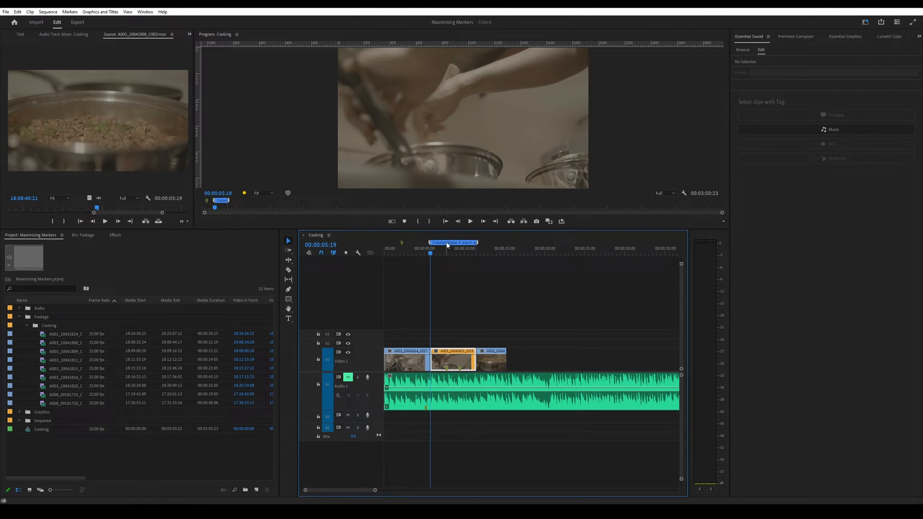
{"action": "double_click", "coordinate": [452, 242]}
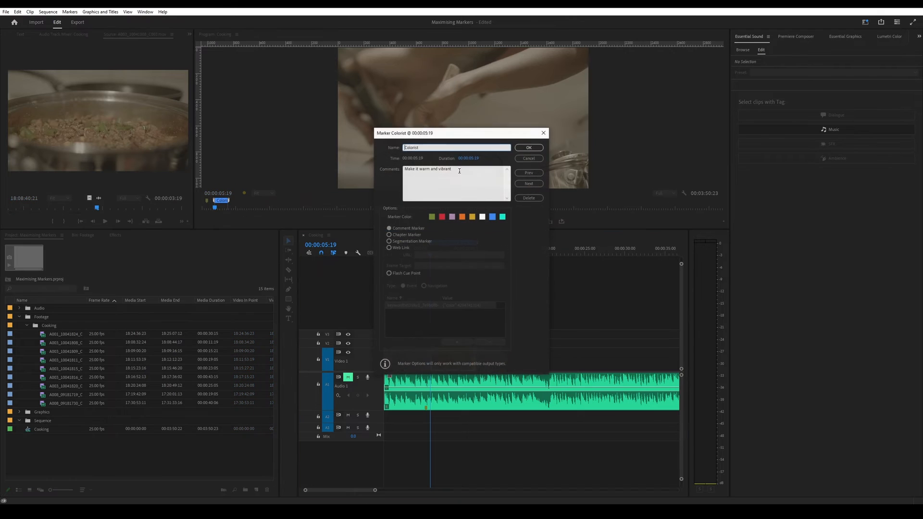
{"action": "left_click", "coordinate": [529, 147]}
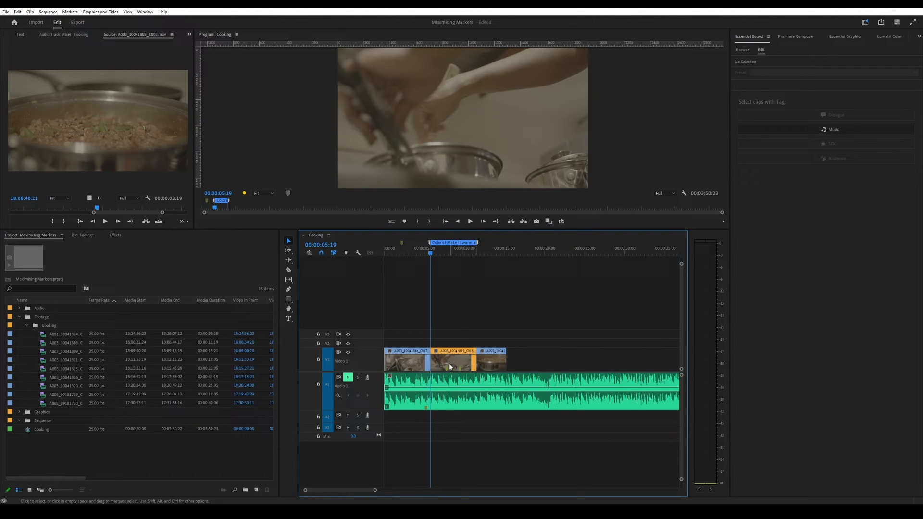
Step: Open the Mango-labelled middle clip in the Source Monitor
{"action": "left_click", "coordinate": [451, 360]}
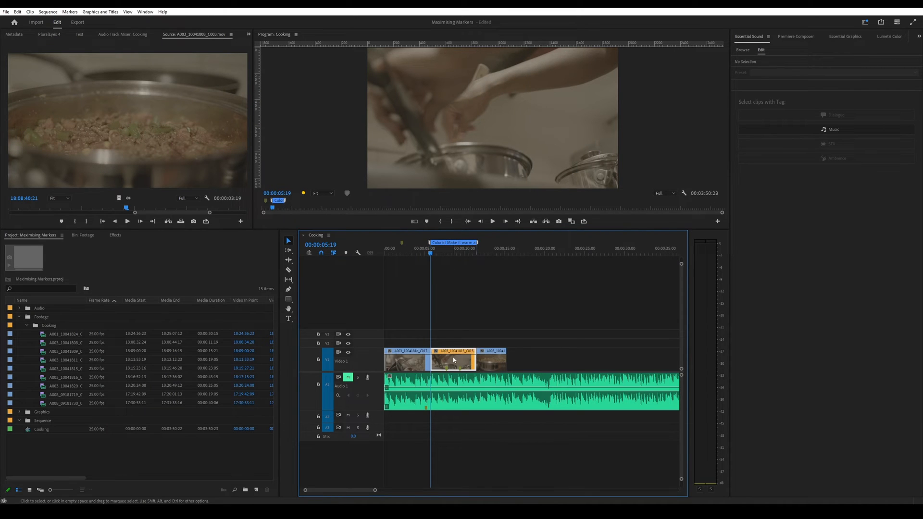
{"action": "mouse_move", "coordinate": [446, 371]}
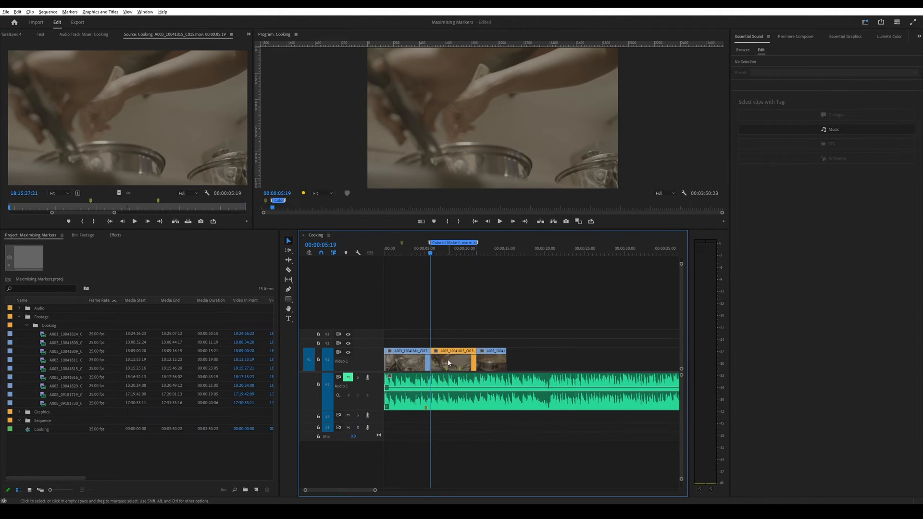
{"action": "left_click", "coordinate": [452, 361]}
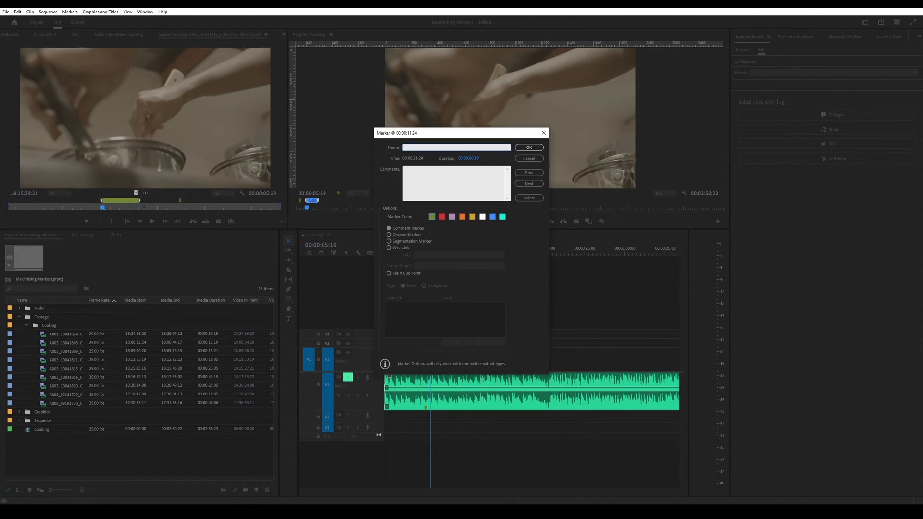
Step: Save the new clip marker on the middle clip as an orange 'Glitch Effect' marker
{"action": "type", "text": "G"}
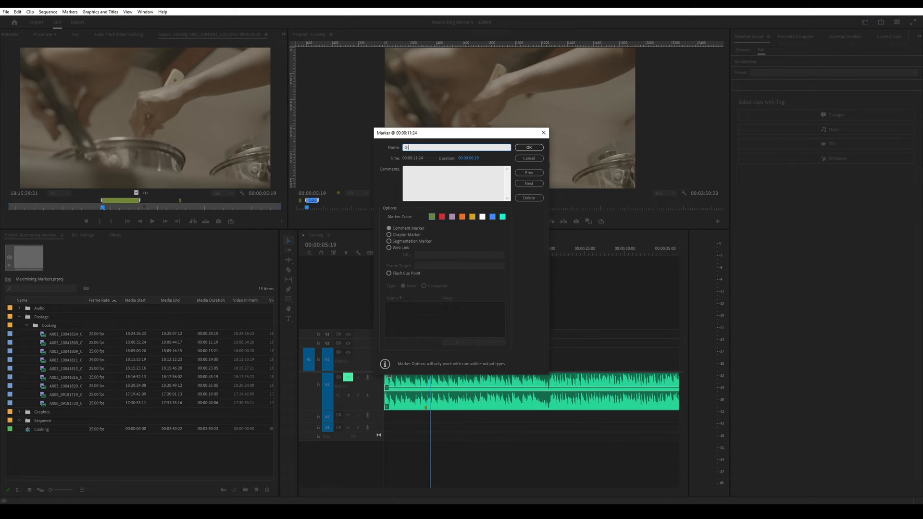
{"action": "type", "text": "litch Effect"}
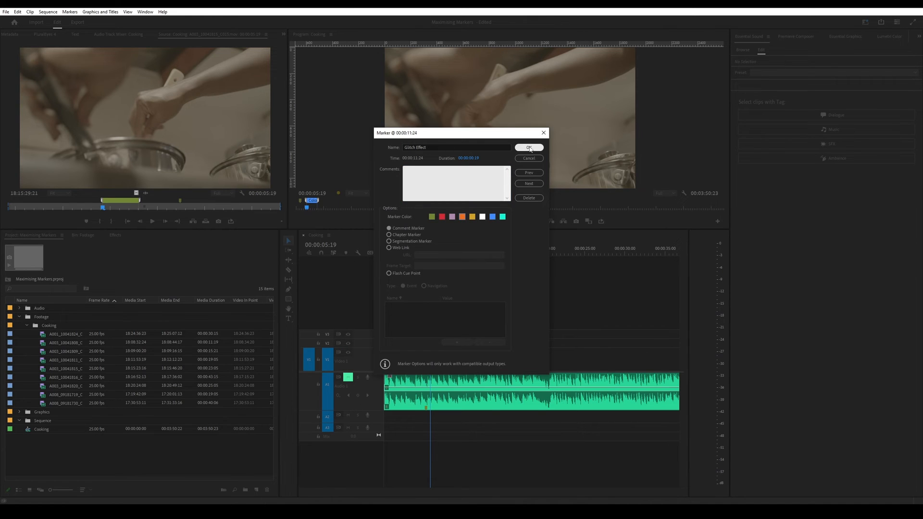
{"action": "left_click", "coordinate": [529, 148]}
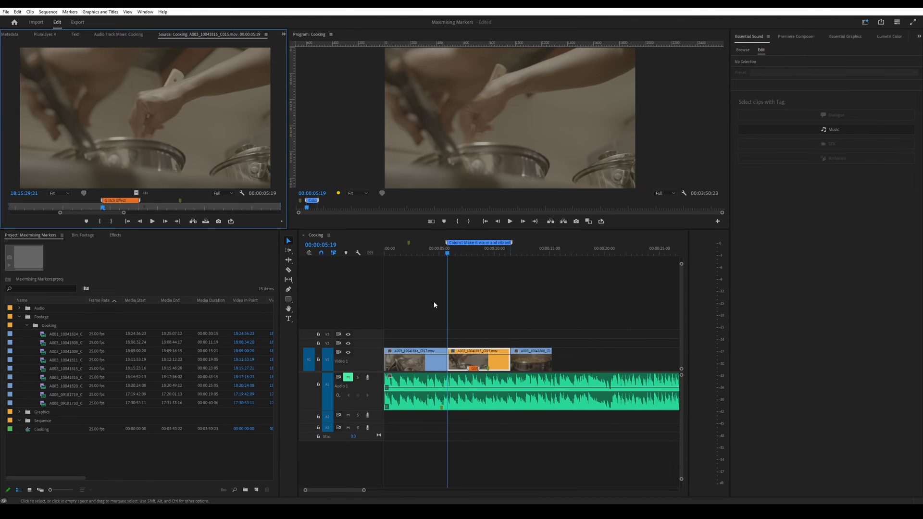
{"action": "left_click", "coordinate": [415, 391]}
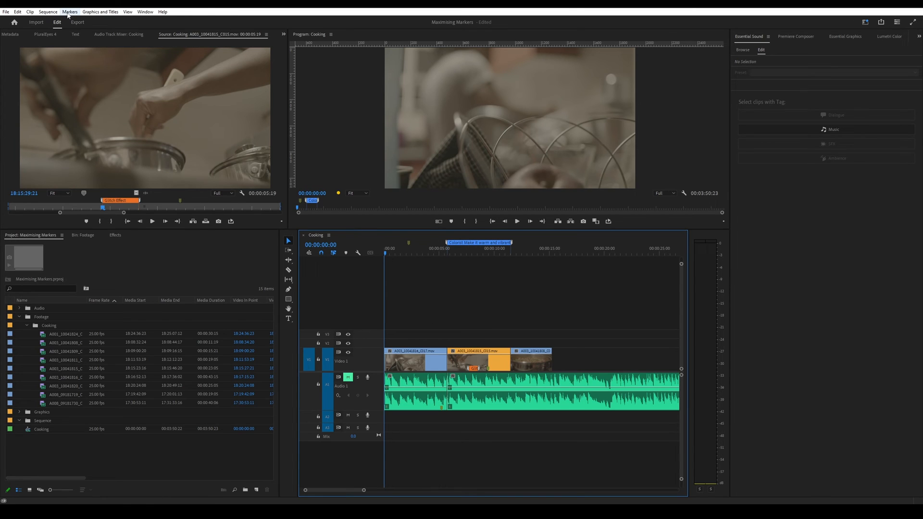
{"action": "left_click", "coordinate": [70, 8]}
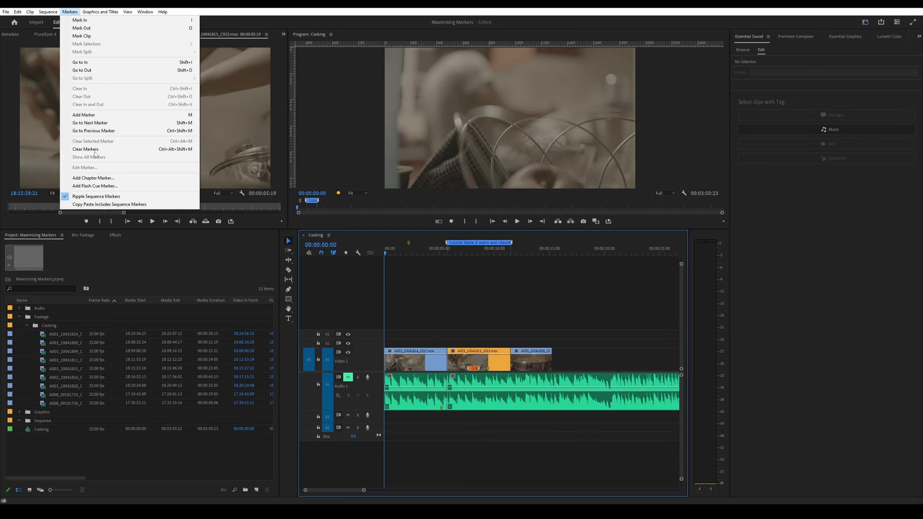
{"action": "mouse_move", "coordinate": [96, 196]}
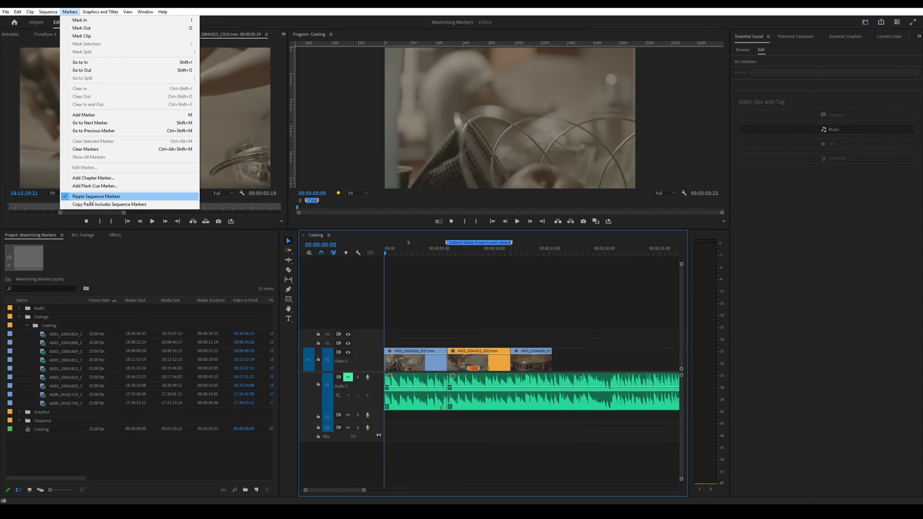
{"action": "mouse_move", "coordinate": [115, 204]}
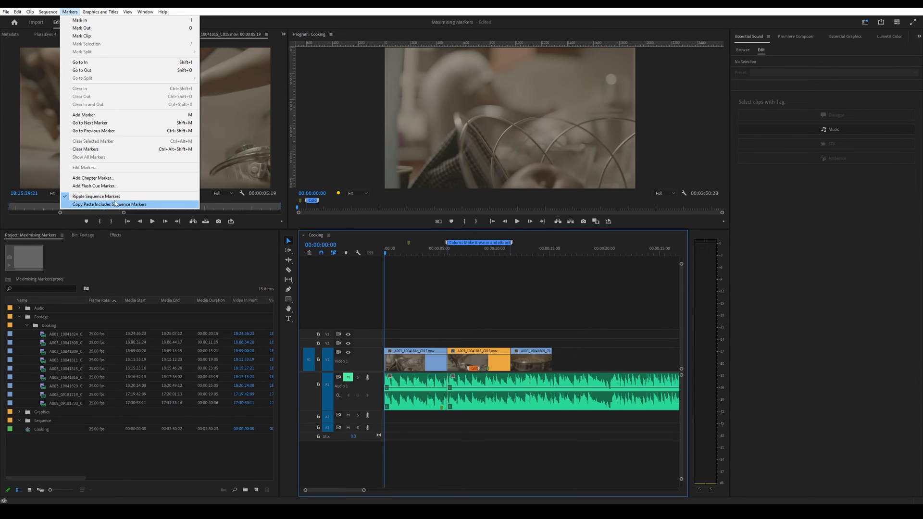
{"action": "mouse_move", "coordinate": [215, 213]}
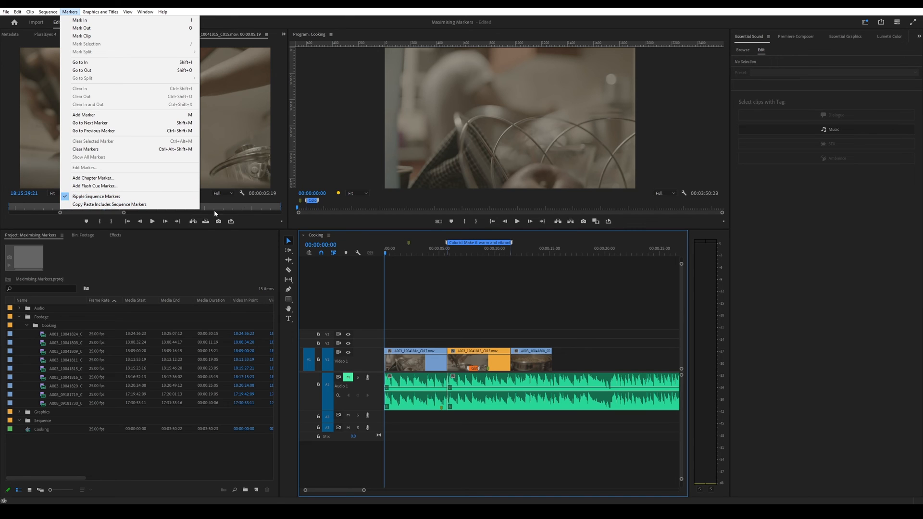
{"action": "mouse_move", "coordinate": [431, 324]}
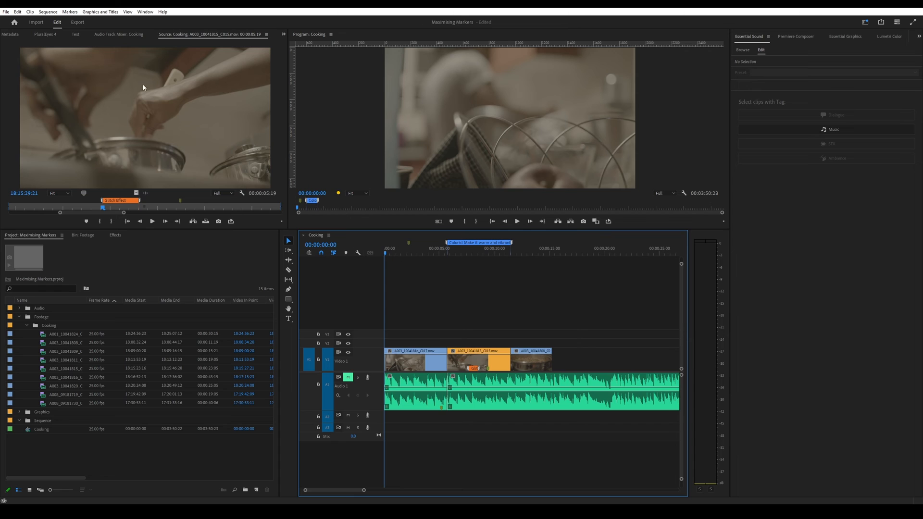
{"action": "left_click", "coordinate": [415, 393]}
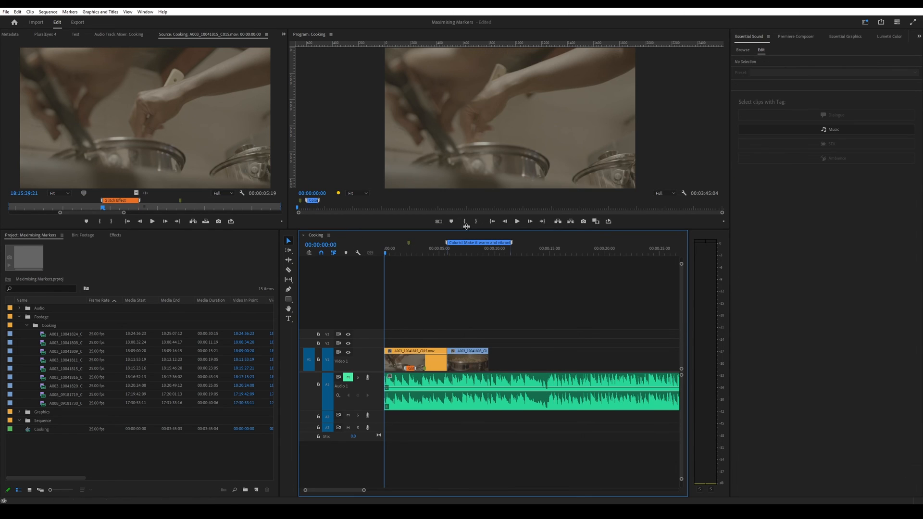
{"action": "mouse_move", "coordinate": [470, 243]}
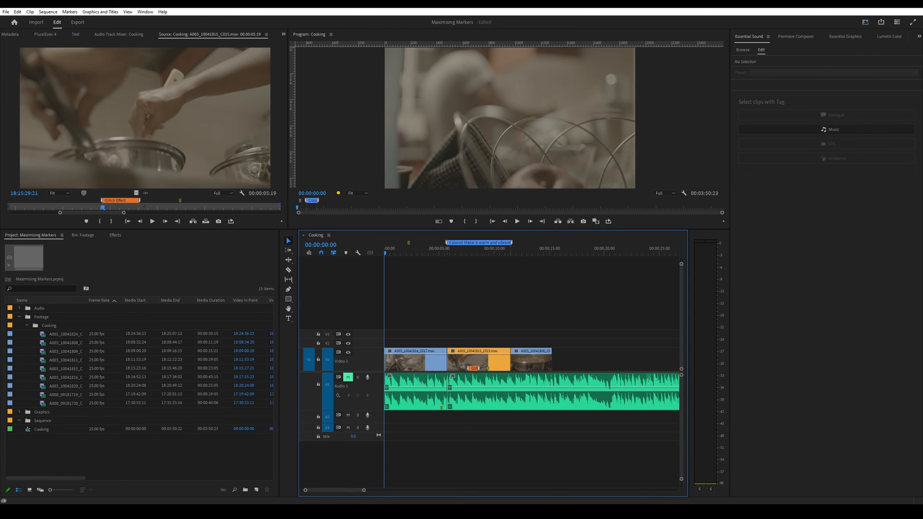
{"action": "left_click", "coordinate": [73, 12]}
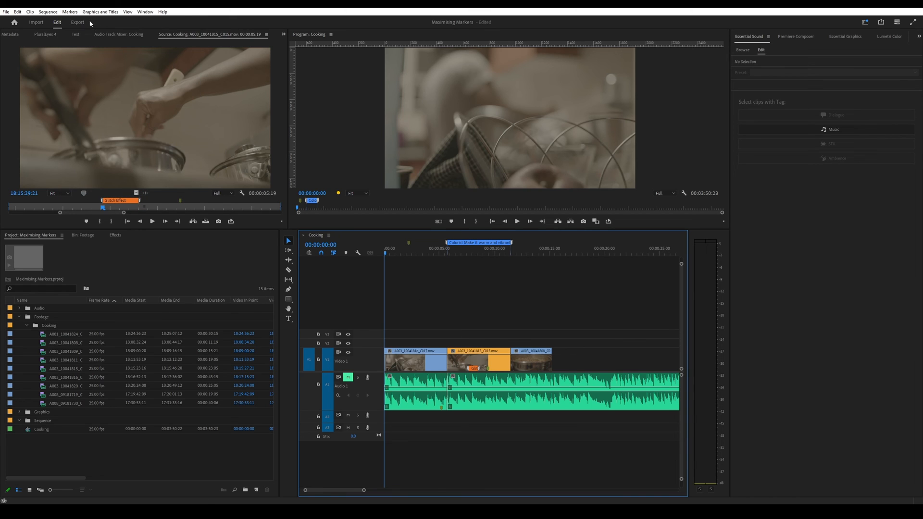
{"action": "left_click", "coordinate": [73, 11]}
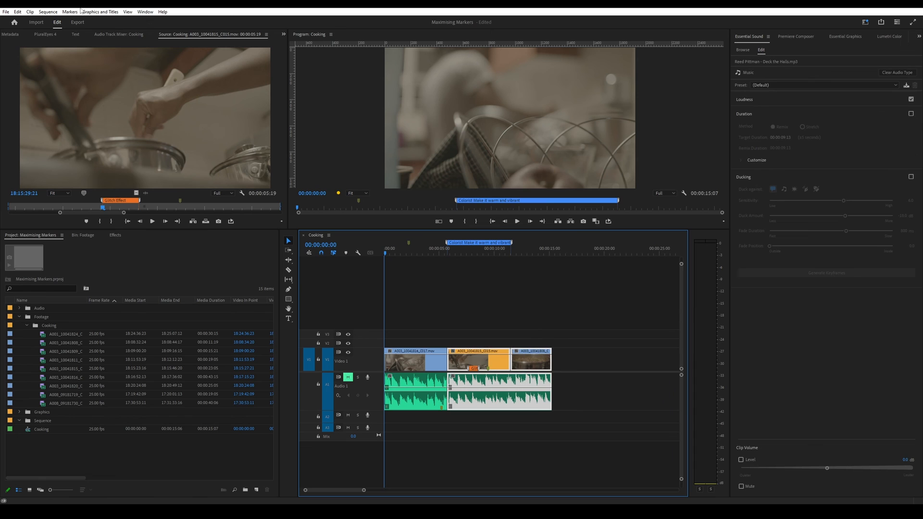
Step: Enable Copy Paste Includes Sequence Markers and paste the clips near the 20-second mark
{"action": "left_click", "coordinate": [69, 12]}
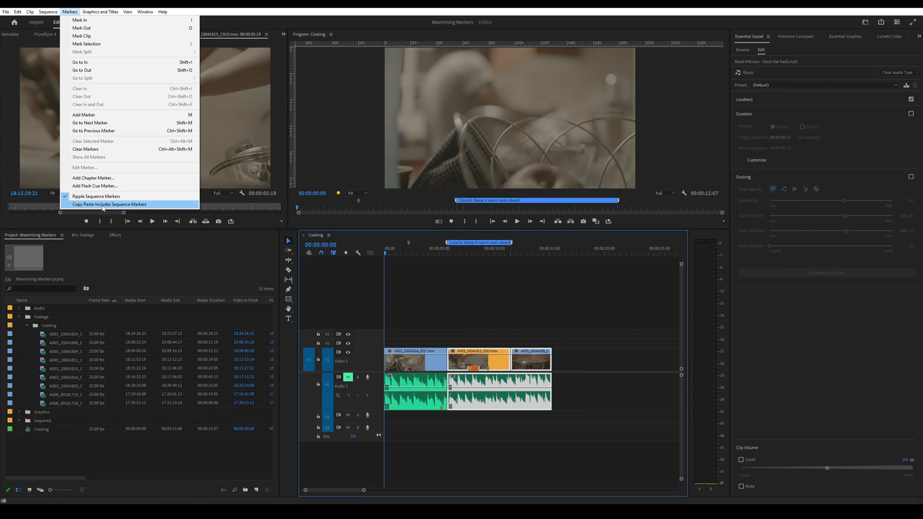
{"action": "left_click", "coordinate": [109, 205]}
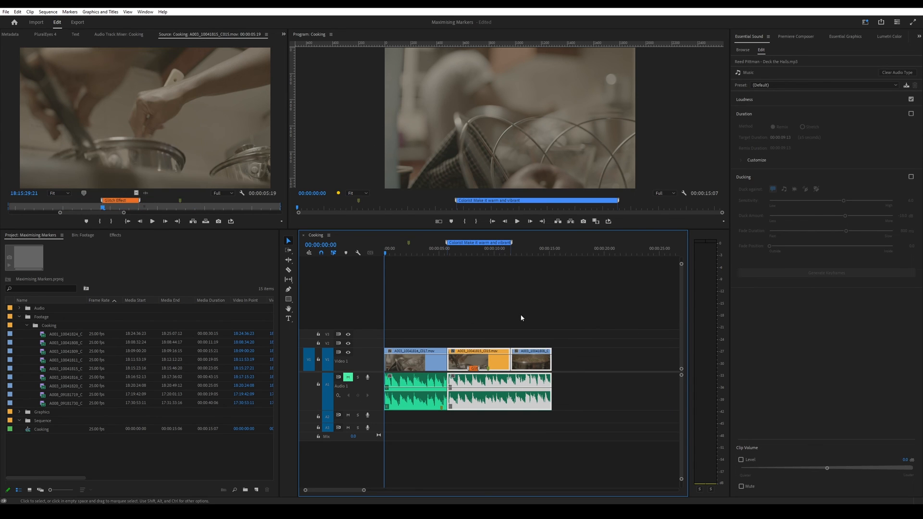
{"action": "left_click", "coordinate": [566, 251]}
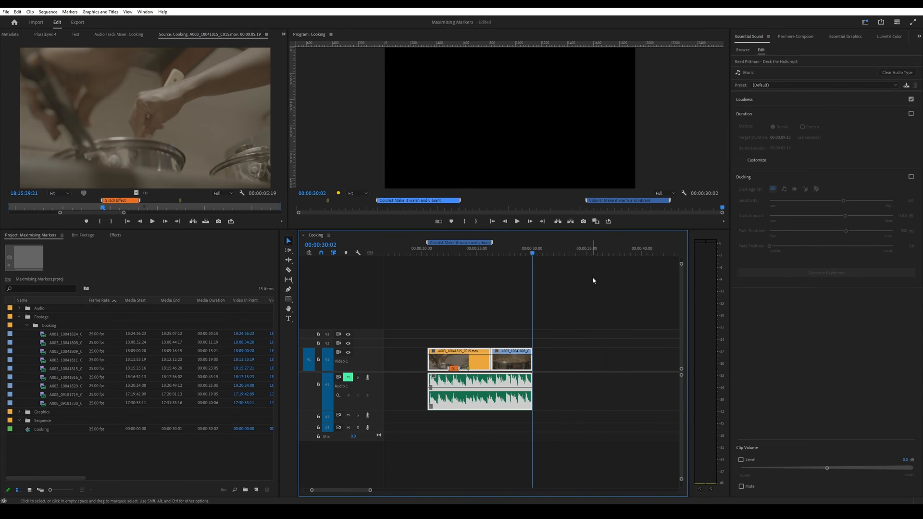
{"action": "left_click", "coordinate": [427, 243]}
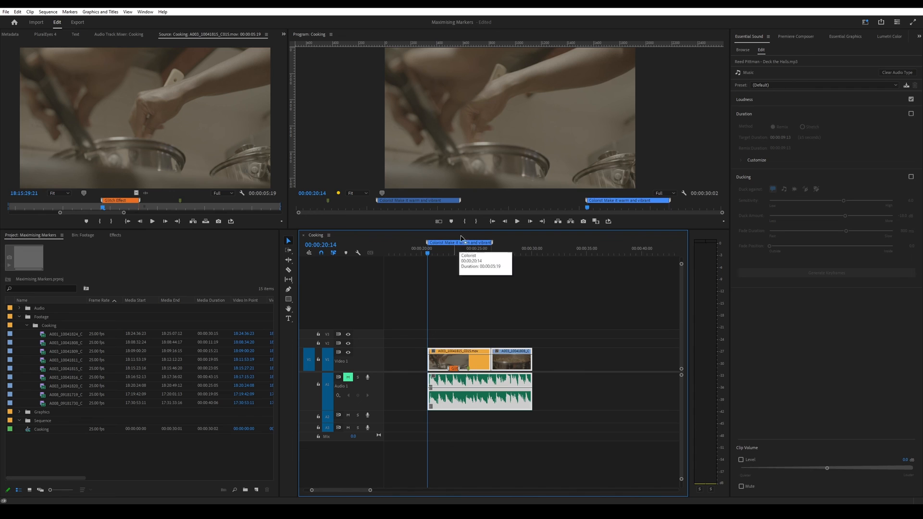